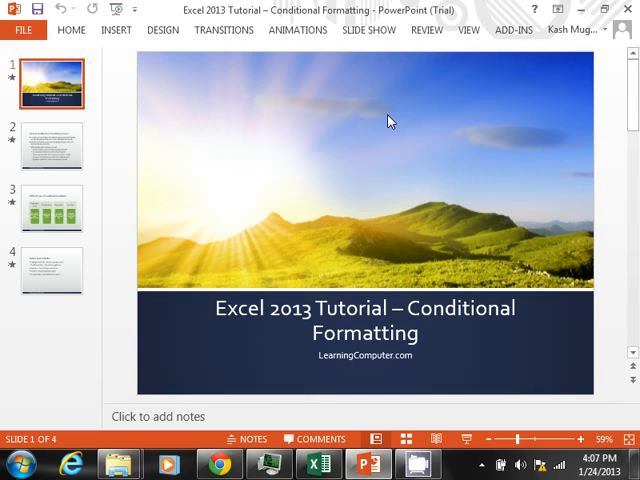
mouse_move(152, 155)
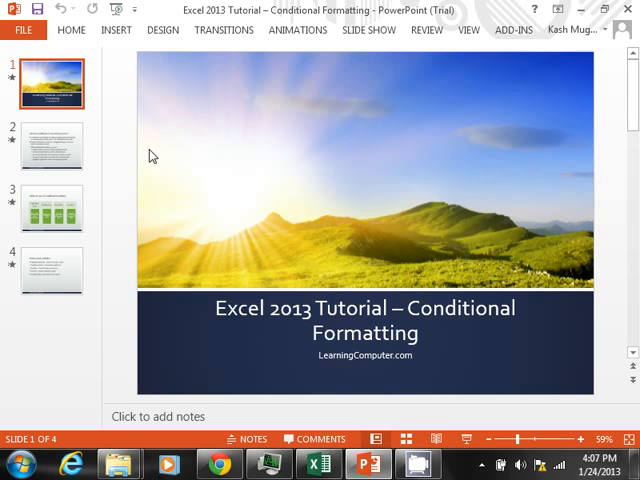
Display slide 2, 'What is Conditional Formatting anyway?', with its bullet list of uses.
click(52, 146)
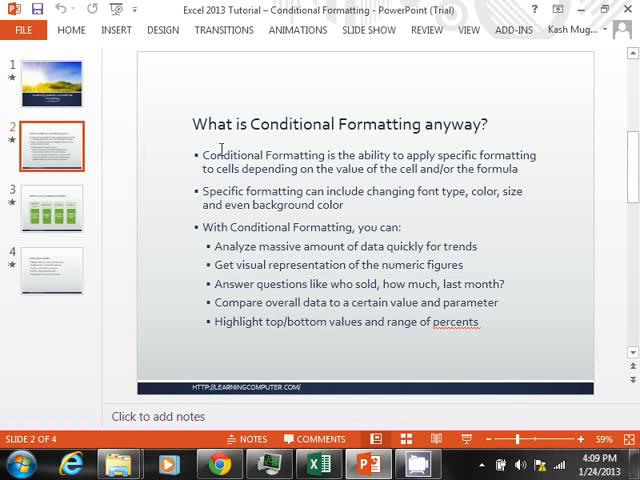
Display slide 3, 'Different types of Conditional Formatting', listing Highlight Cells, Top/Bottom, Data Bars and Icon Sets.
click(51, 207)
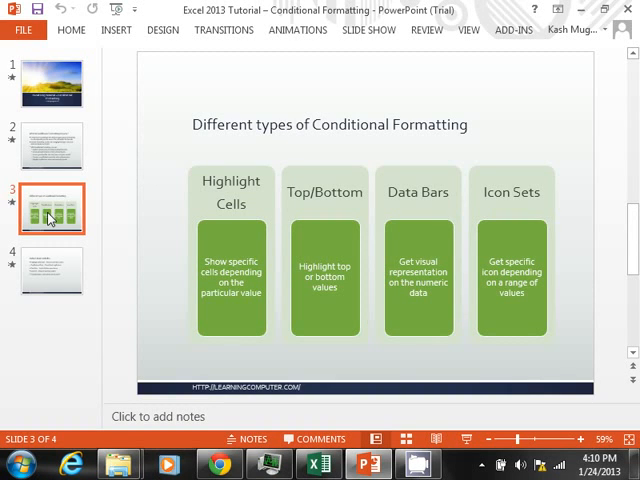
Display slide 4, 'Today's demo includes', the last slide of the deck.
click(50, 270)
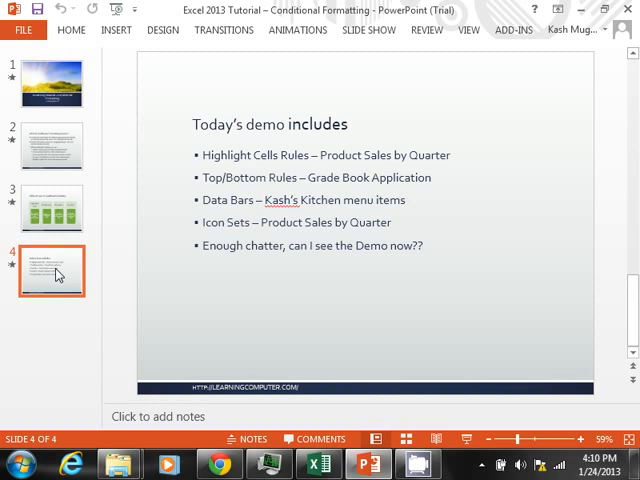
mouse_move(452, 351)
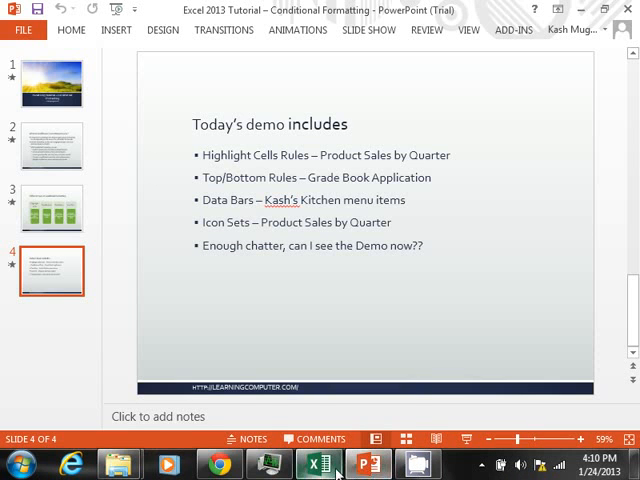
Switch to the Excel Products workbook and select the Highlight Cells Rules title cell.
click(316, 463)
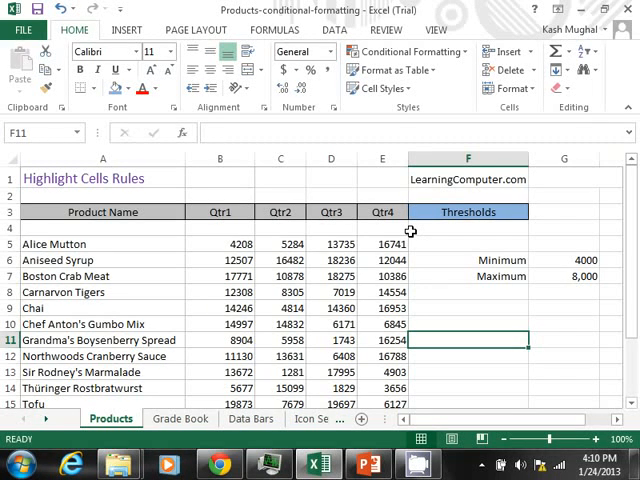
click(467, 178)
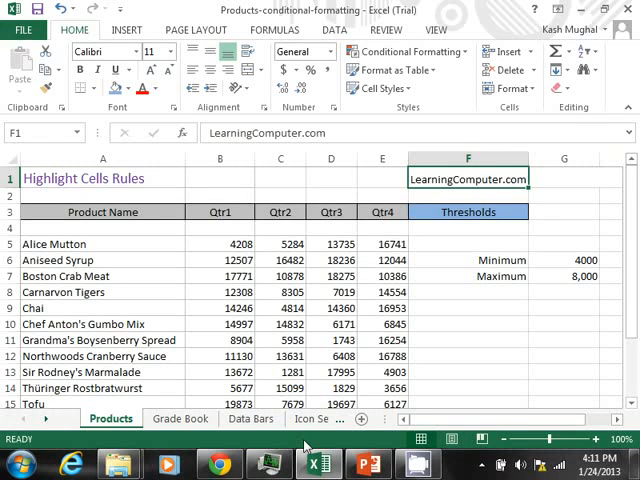
mouse_move(318, 463)
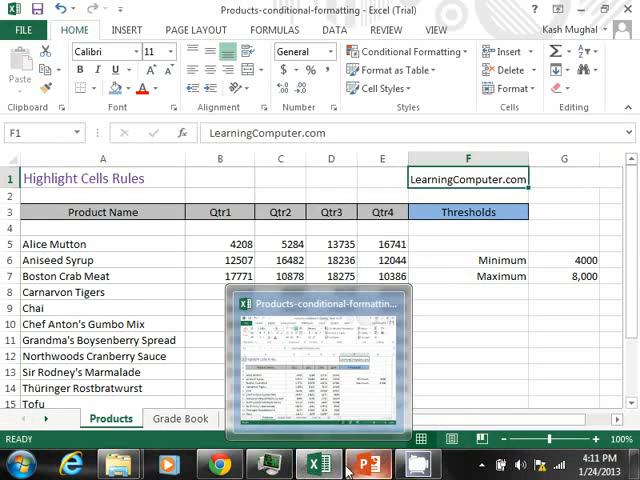
mouse_move(371, 463)
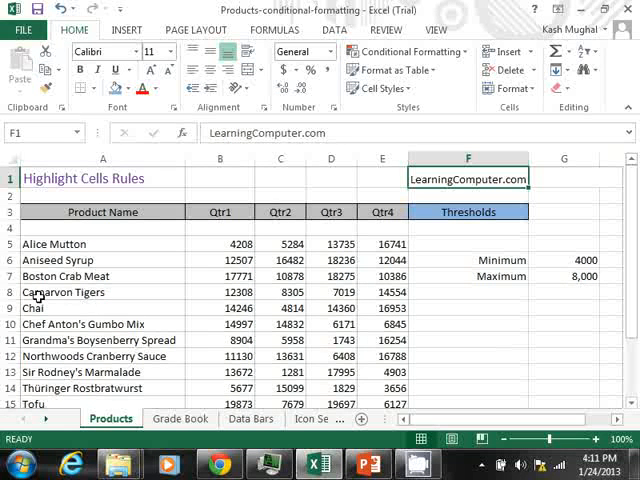
mouse_move(103, 211)
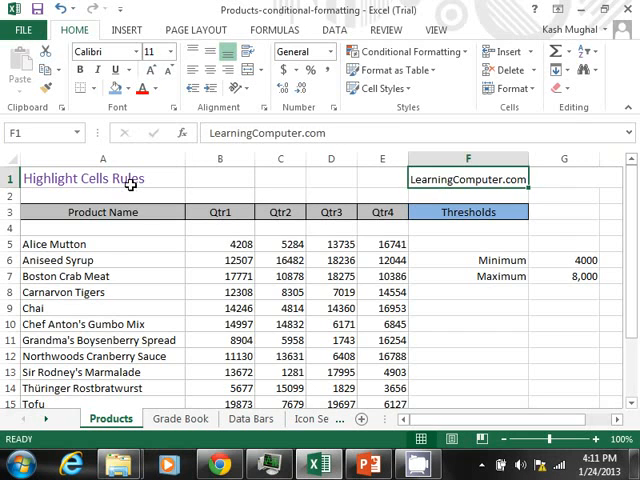
click(103, 178)
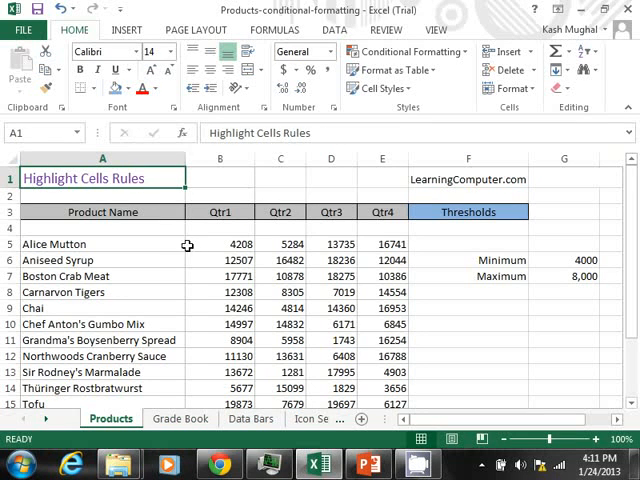
drag(102, 211, 102, 260)
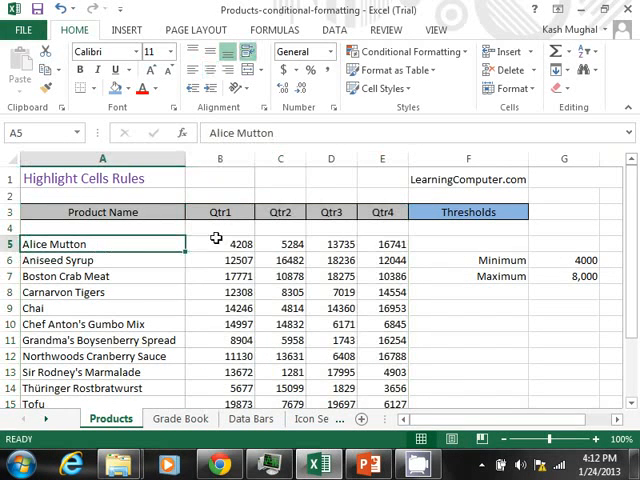
click(221, 243)
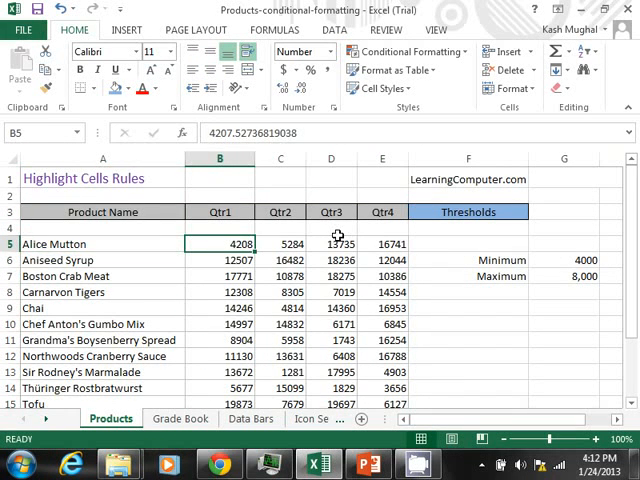
mouse_move(426, 287)
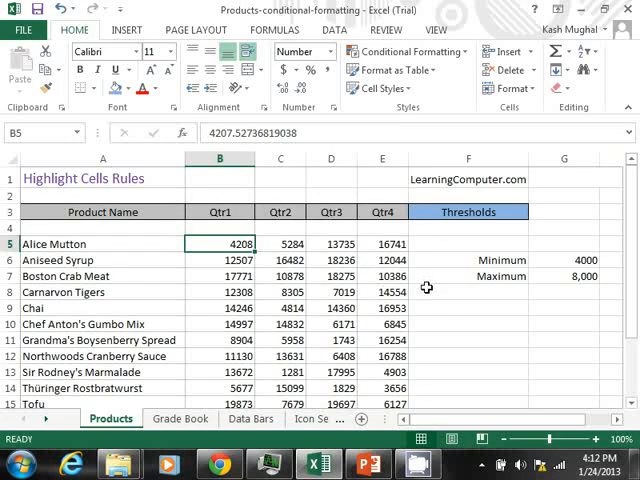
mouse_move(470, 277)
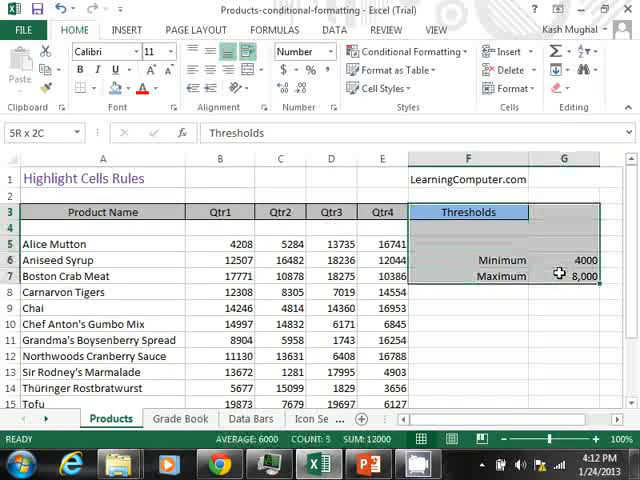
click(467, 211)
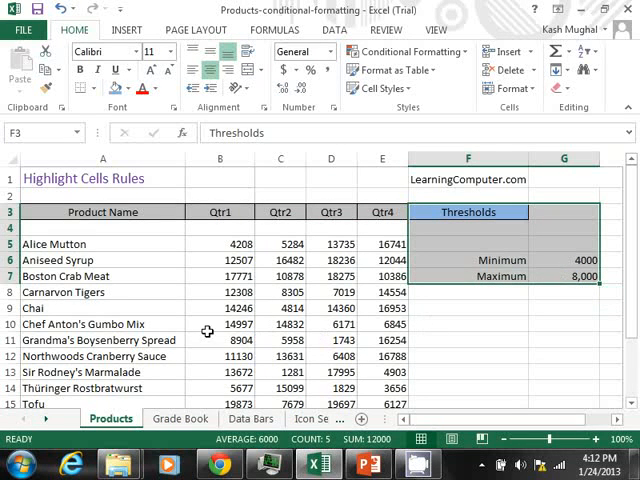
mouse_move(178, 315)
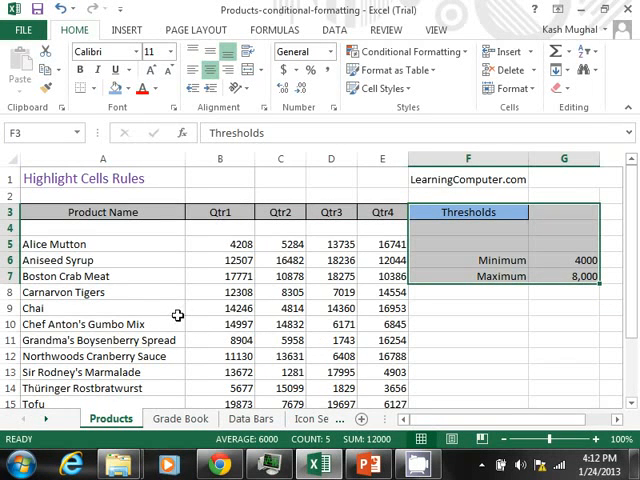
click(65, 292)
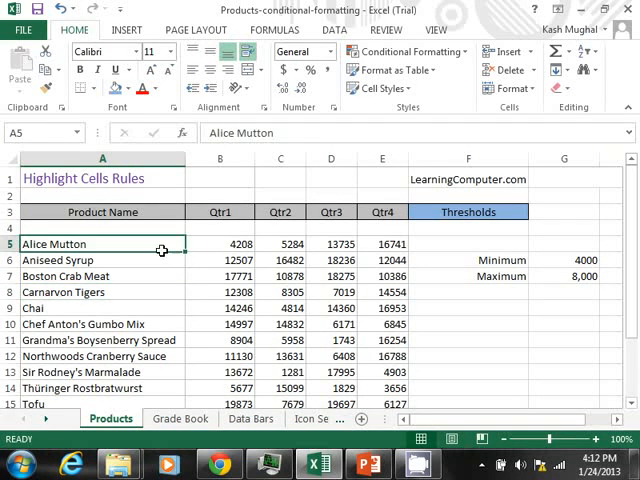
drag(102, 243, 382, 356)
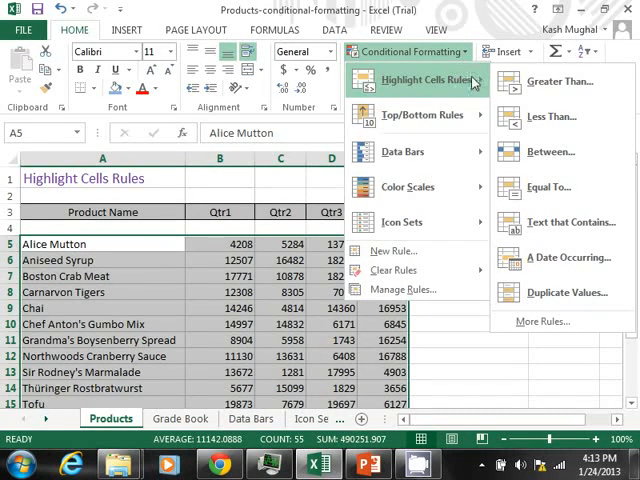
mouse_move(562, 222)
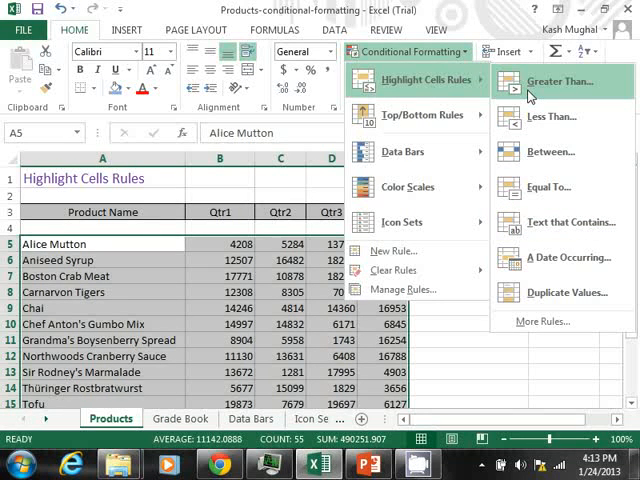
mouse_move(555, 116)
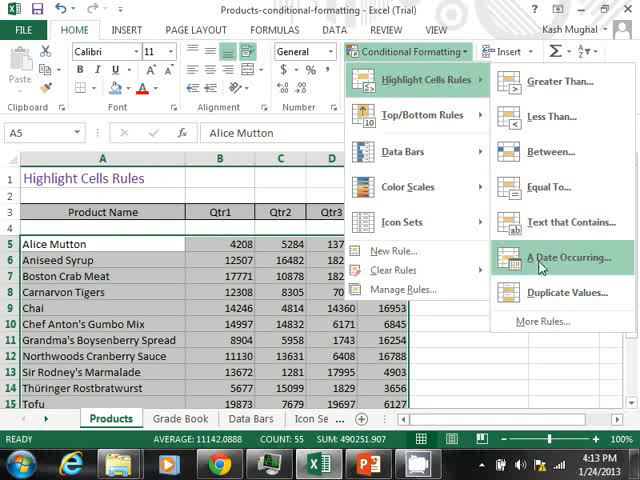
mouse_move(554, 116)
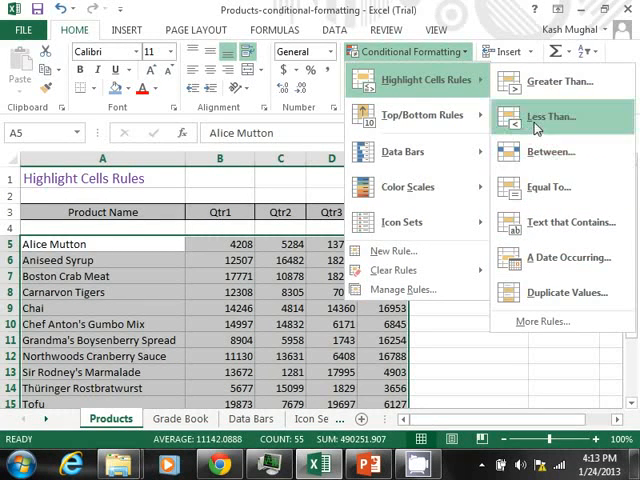
Start a Less Than highlight rule for the product sales data in A5:E15.
click(552, 116)
text(4000)
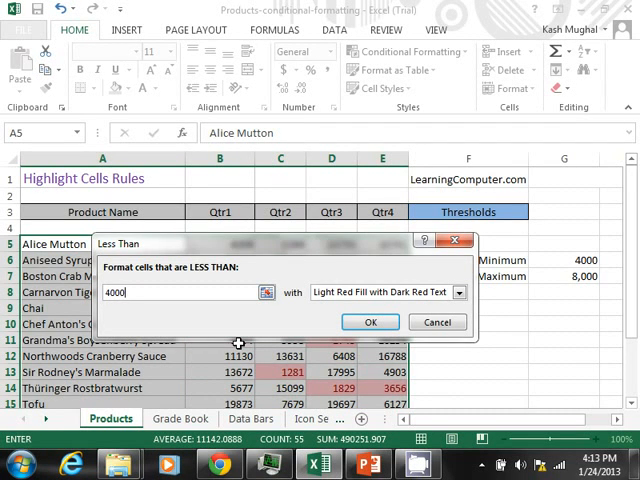
Apply Light Red Fill to sales below 4000, confirm, and deselect the table.
click(459, 292)
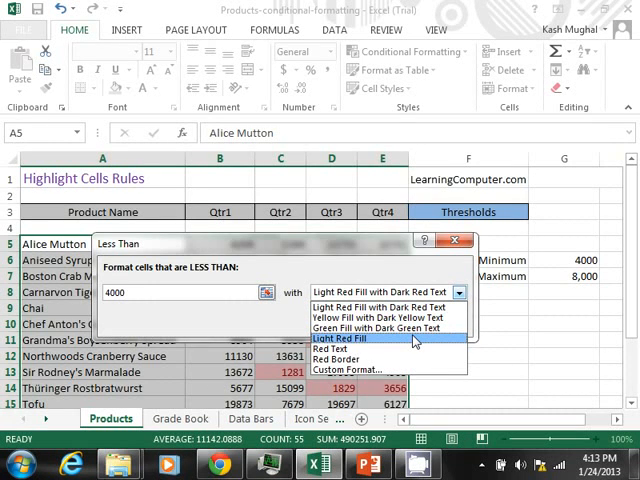
click(340, 338)
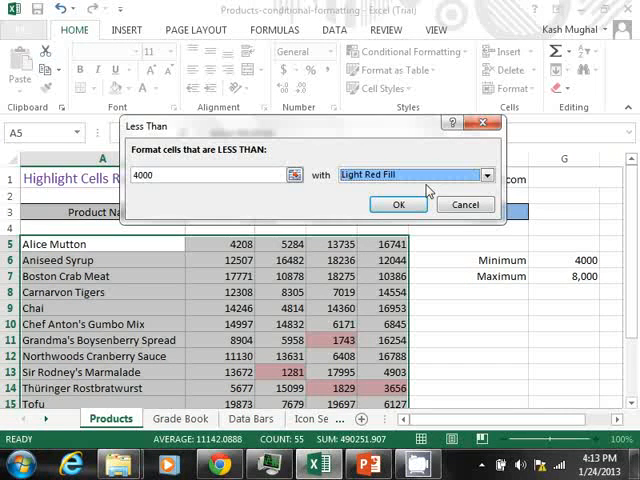
click(485, 175)
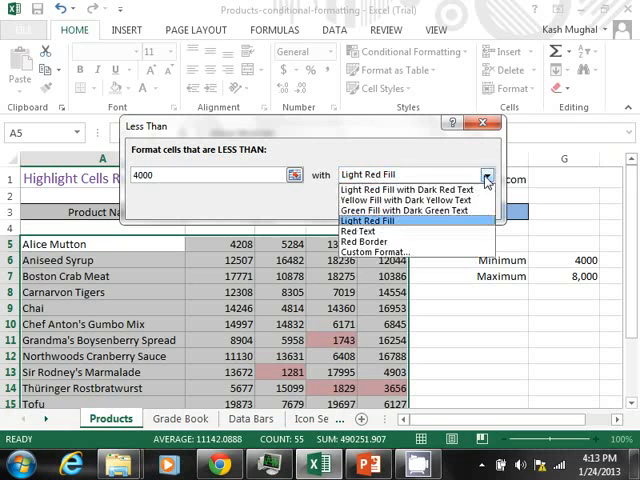
mouse_move(360, 242)
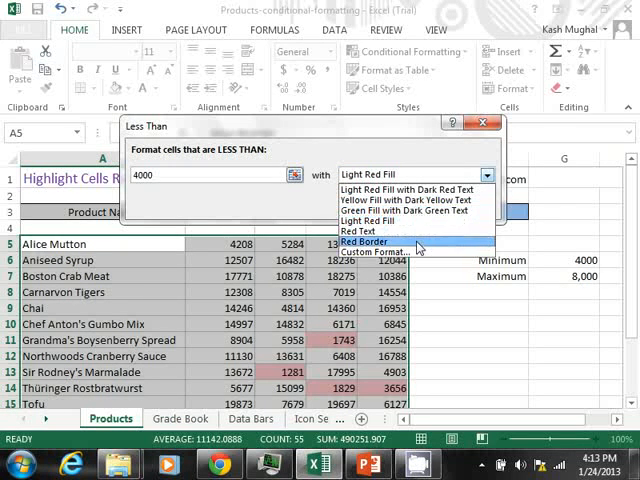
mouse_move(410, 220)
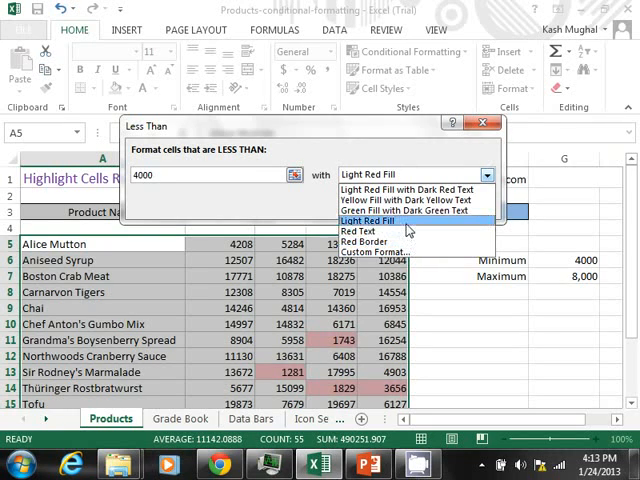
click(372, 220)
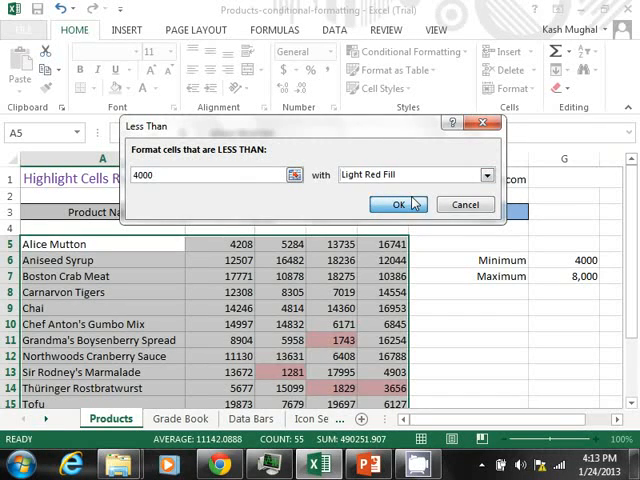
click(397, 204)
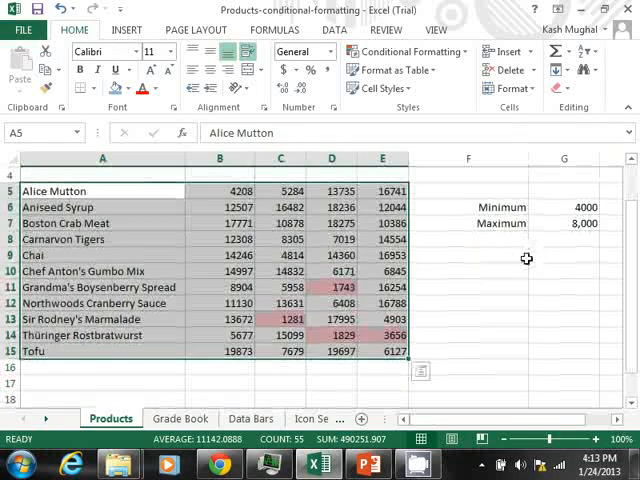
click(467, 287)
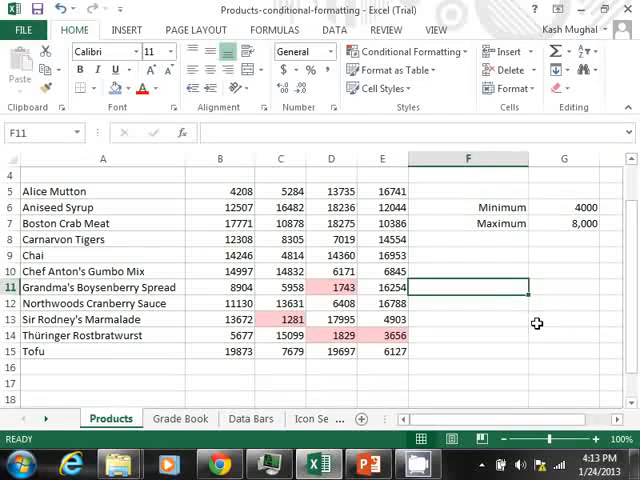
mouse_move(495, 343)
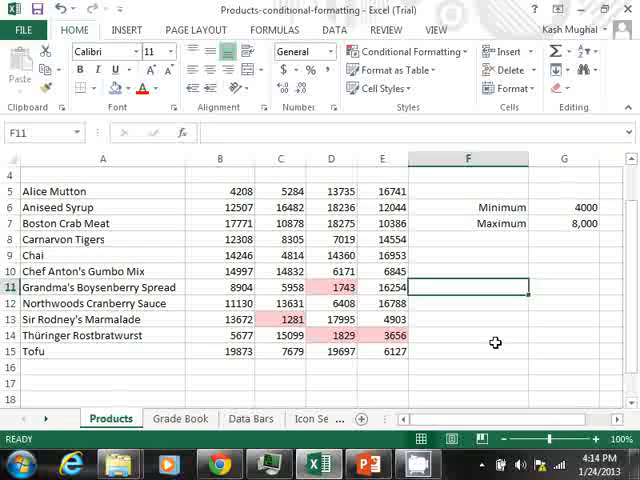
mouse_move(461, 304)
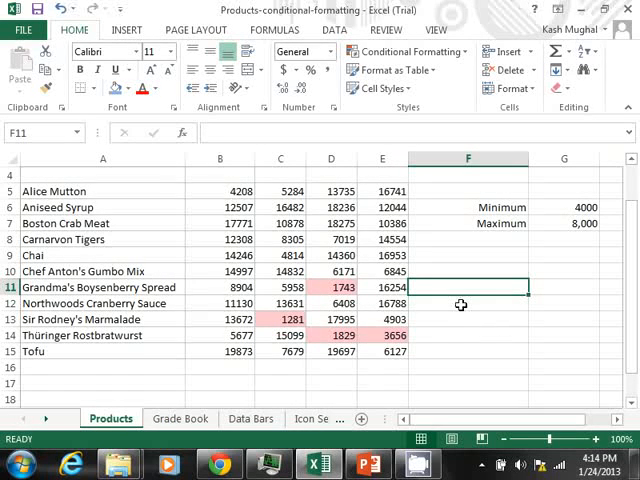
scroll(up, 3)
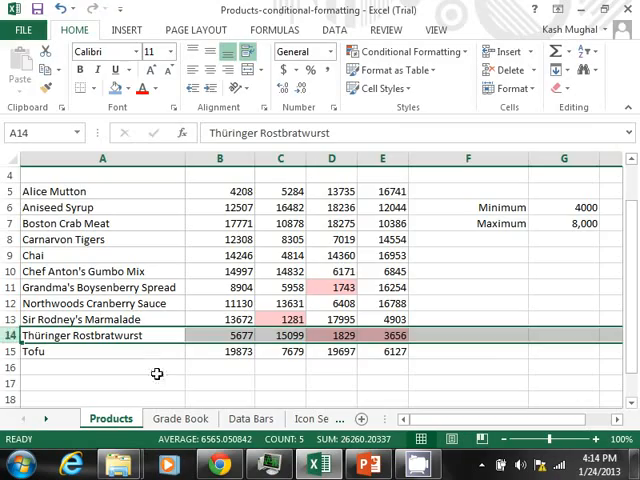
click(102, 385)
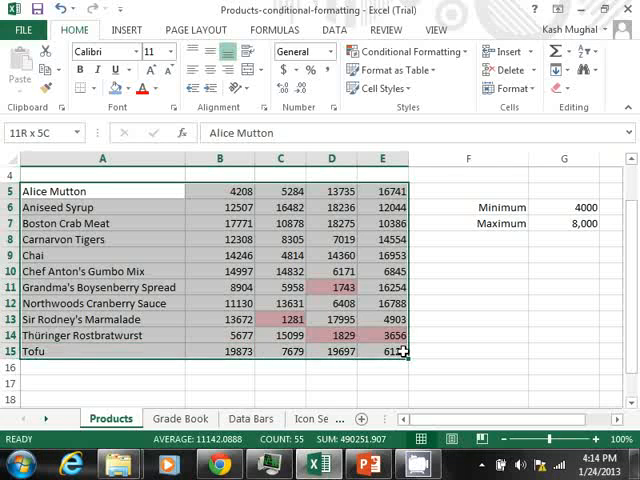
Add a Greater Than 9000 rule with Green Fill and Dark Green Text.
click(405, 51)
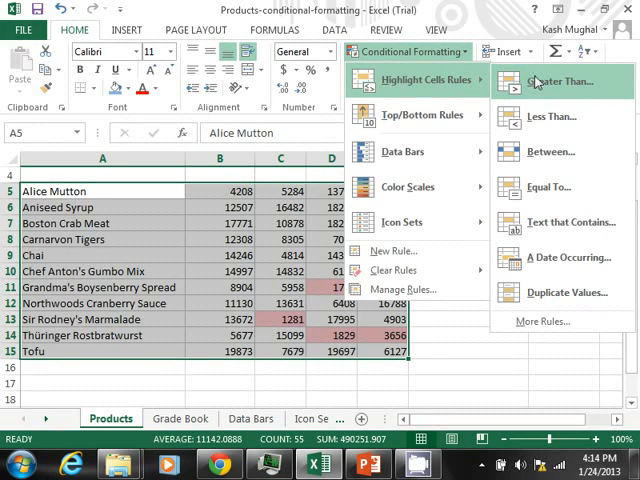
click(562, 81)
text(9)
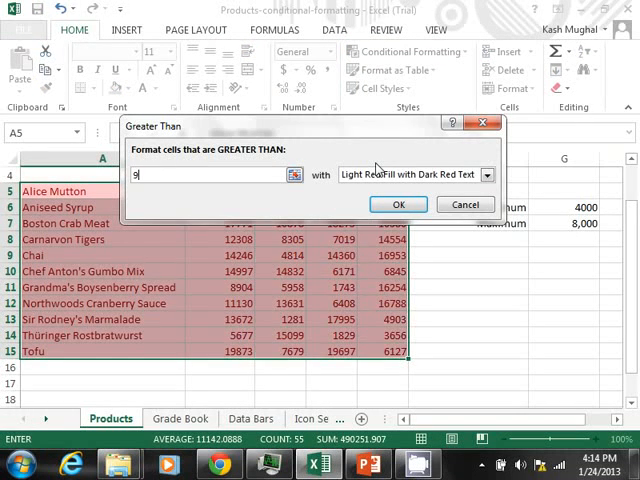
text(000)
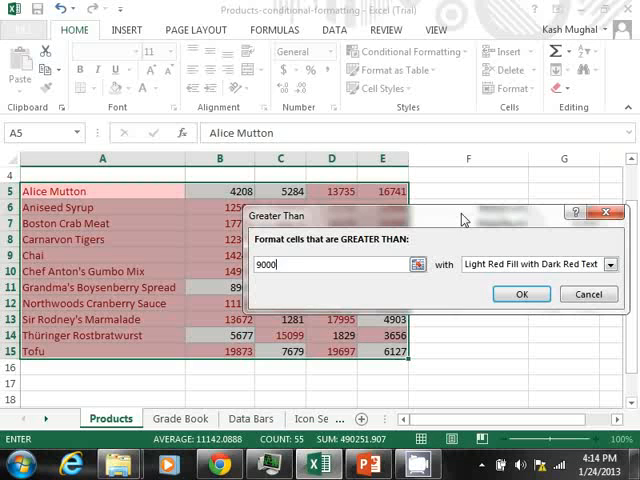
click(563, 264)
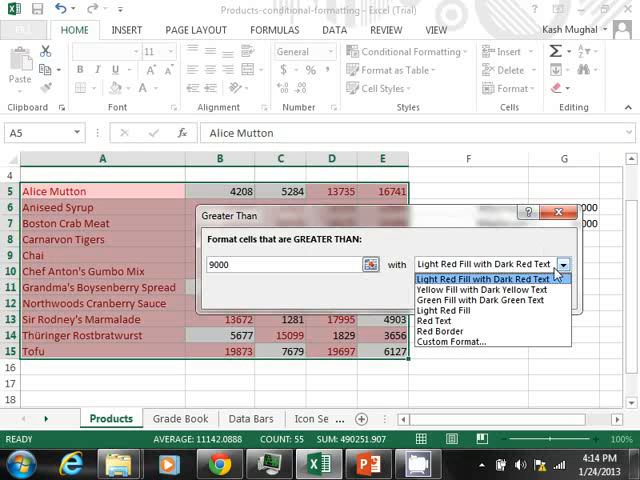
mouse_move(484, 300)
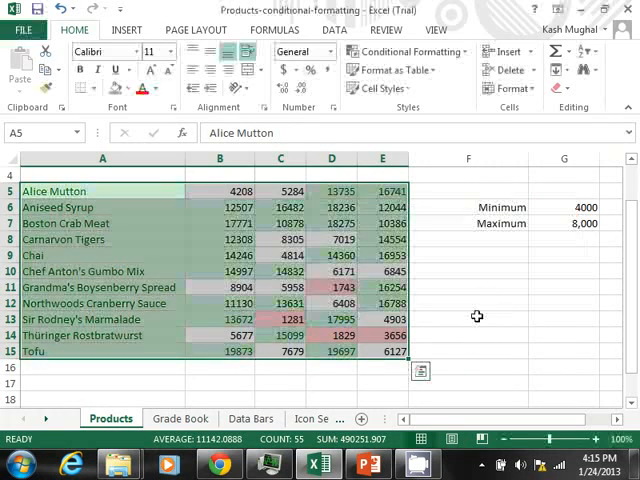
click(468, 319)
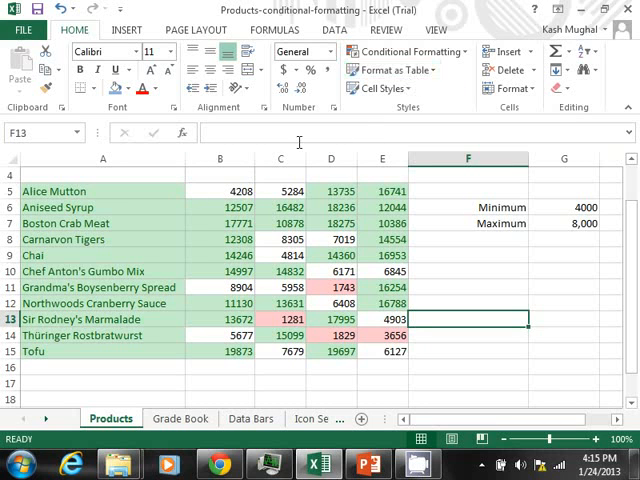
Select A5:E15 and clear all conditional formatting rules from the sheet.
drag(103, 191, 383, 351)
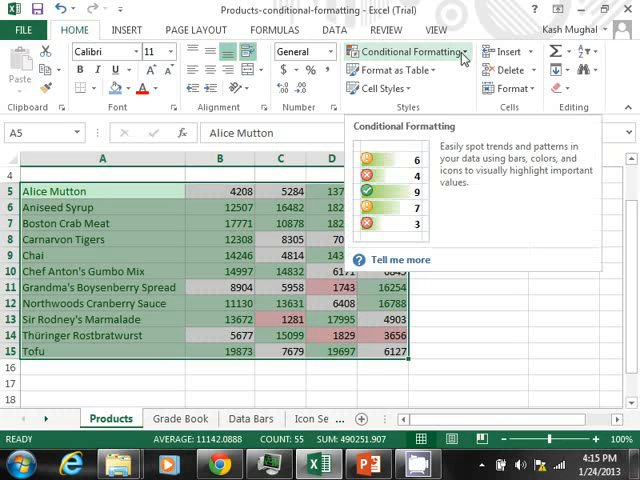
click(406, 52)
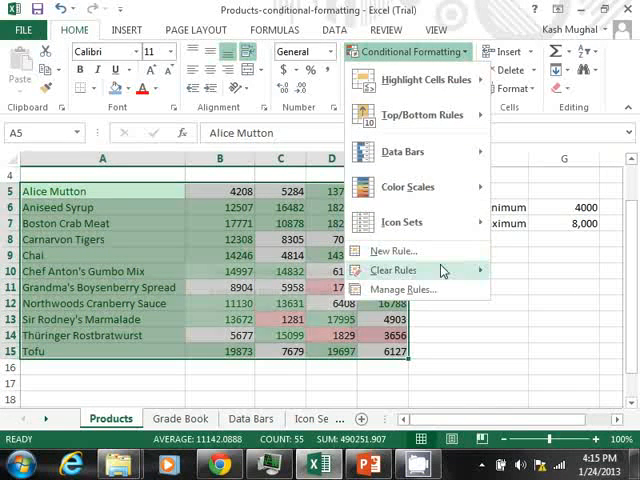
click(393, 270)
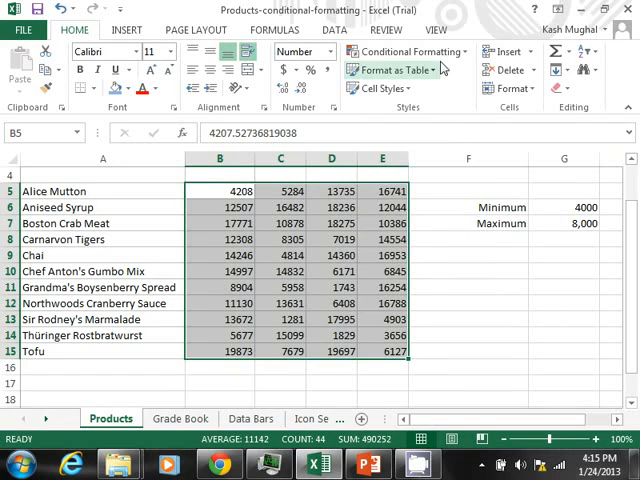
Add a Greater Than 10000 rule with Green Fill and Dark Green Text.
click(406, 51)
text(9)
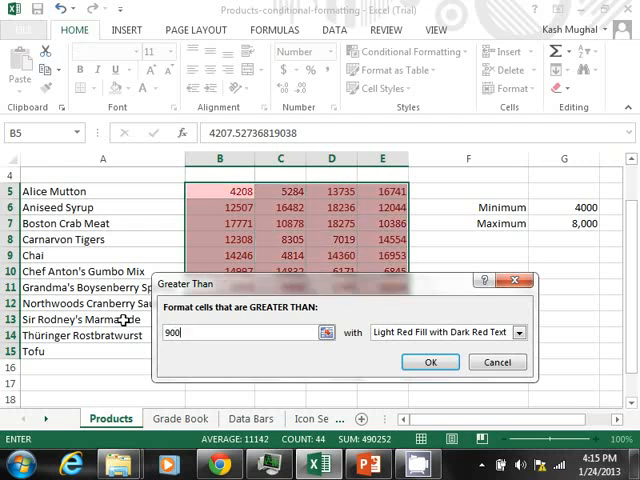
text(0000)
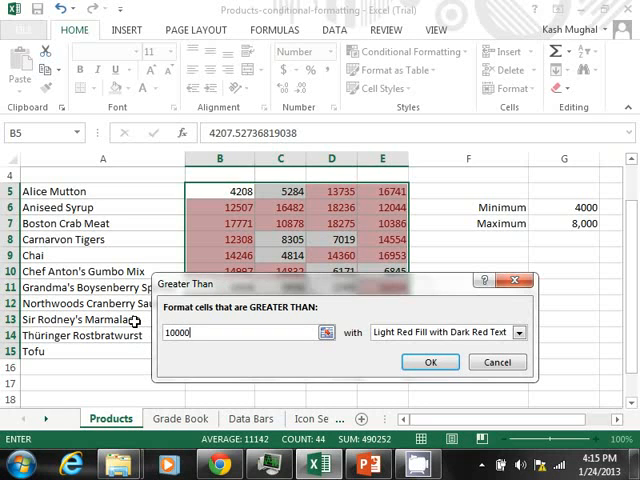
click(518, 332)
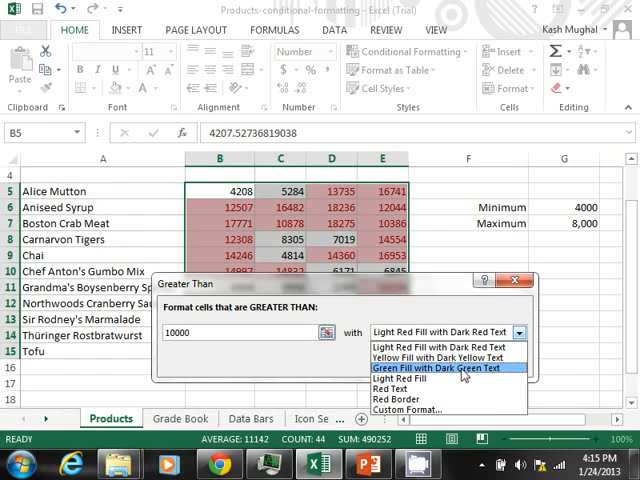
click(461, 366)
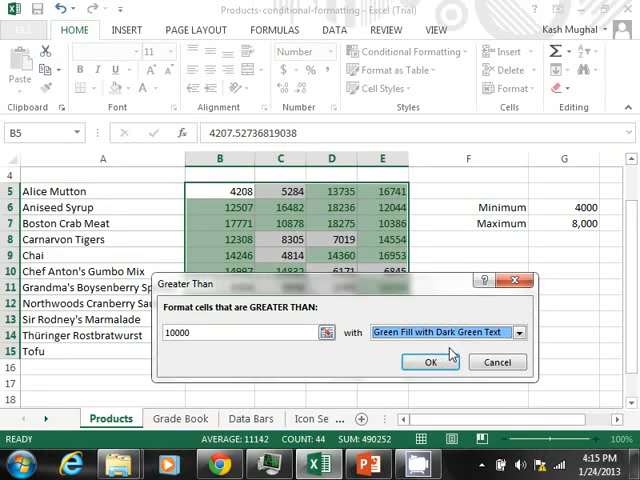
click(430, 362)
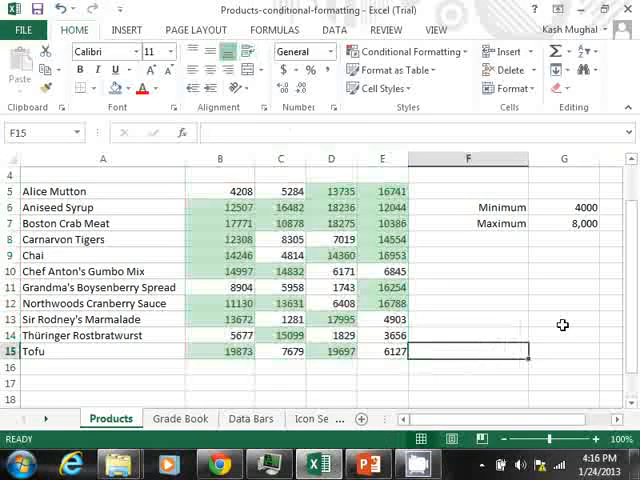
scroll(up, 3)
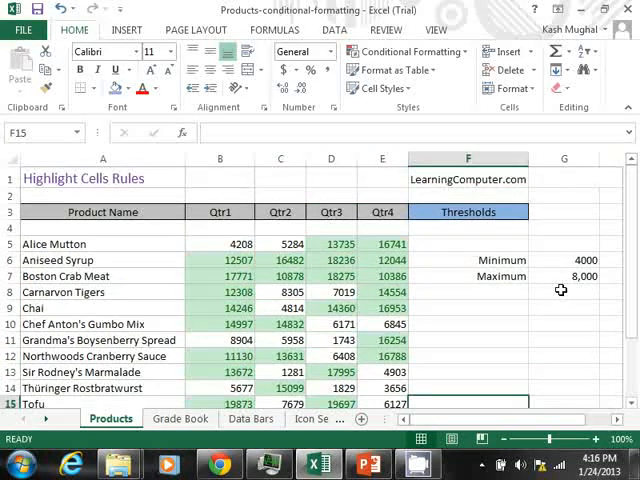
scroll(down, 3)
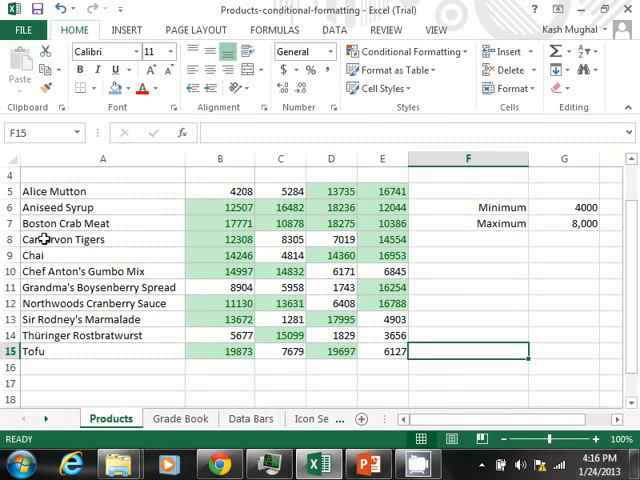
drag(103, 207, 103, 223)
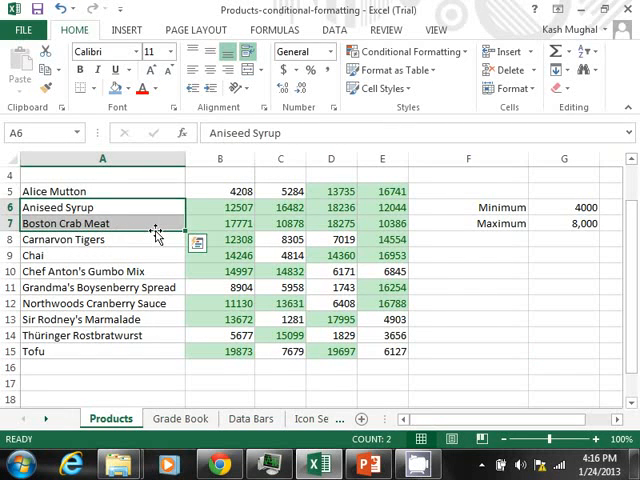
mouse_move(428, 280)
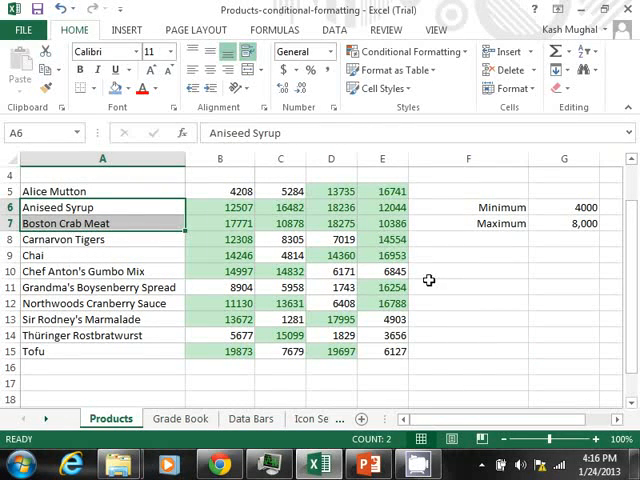
mouse_move(413, 316)
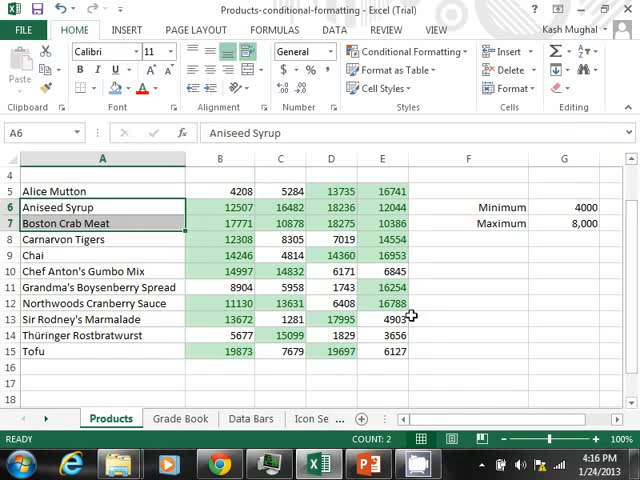
click(467, 271)
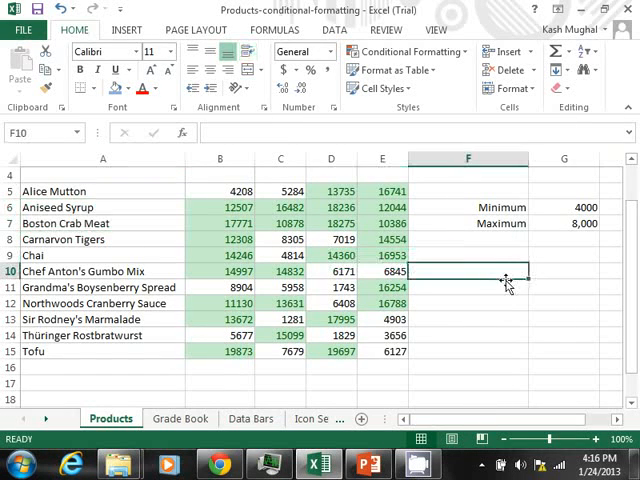
mouse_move(508, 271)
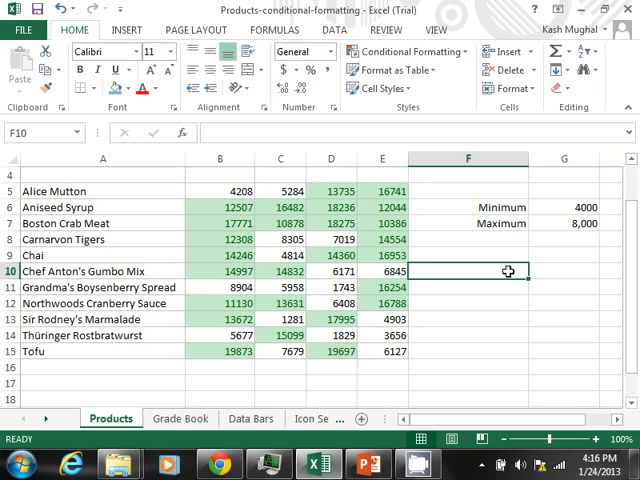
scroll(up, 3)
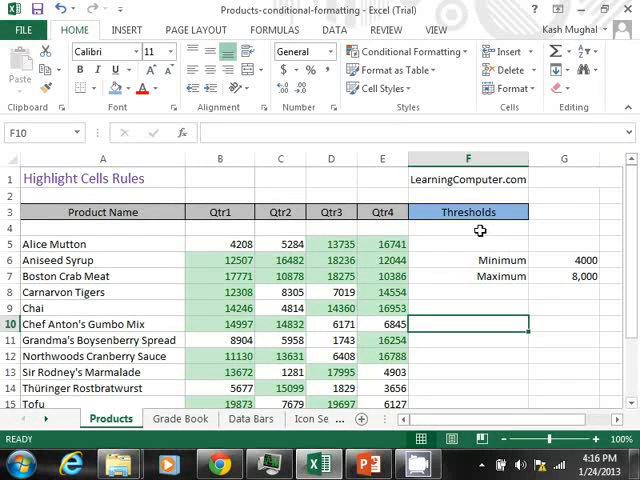
click(467, 211)
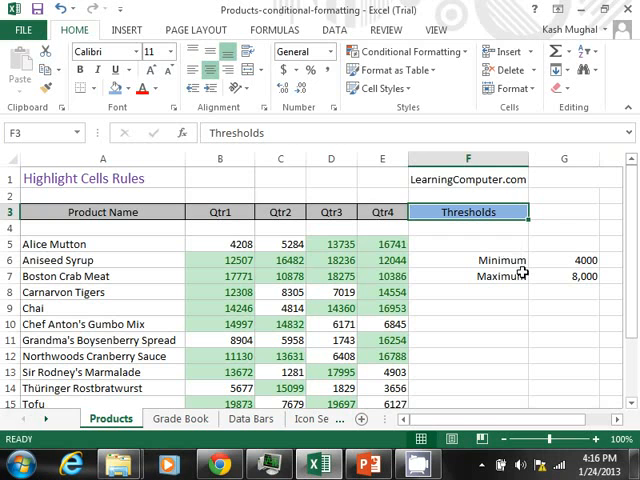
click(493, 260)
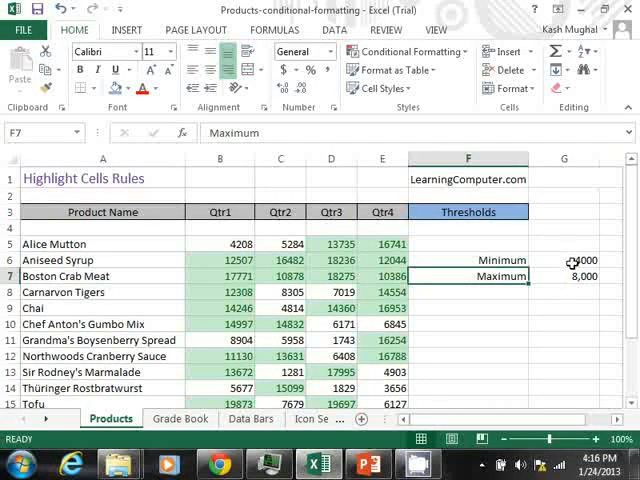
click(563, 260)
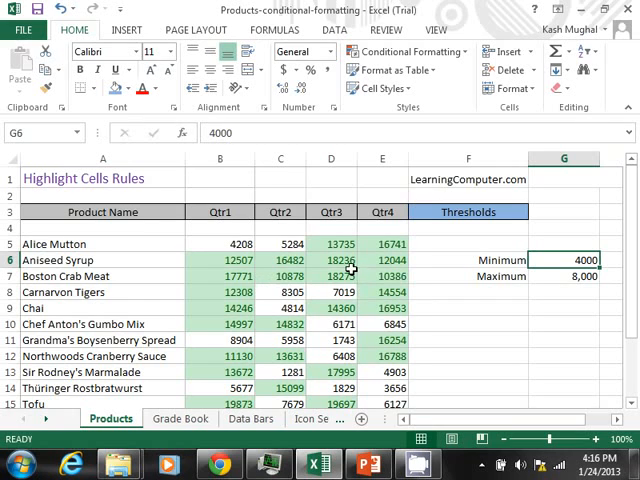
mouse_move(465, 300)
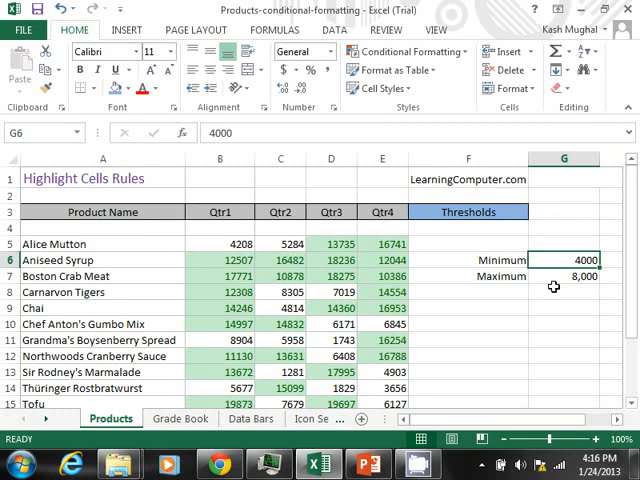
mouse_move(492, 277)
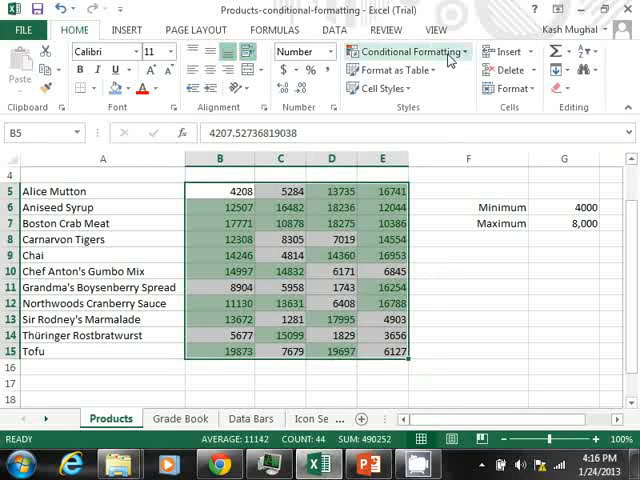
Add a Less Than rule referencing the Minimum threshold in G6, with Light Red Fill.
click(405, 51)
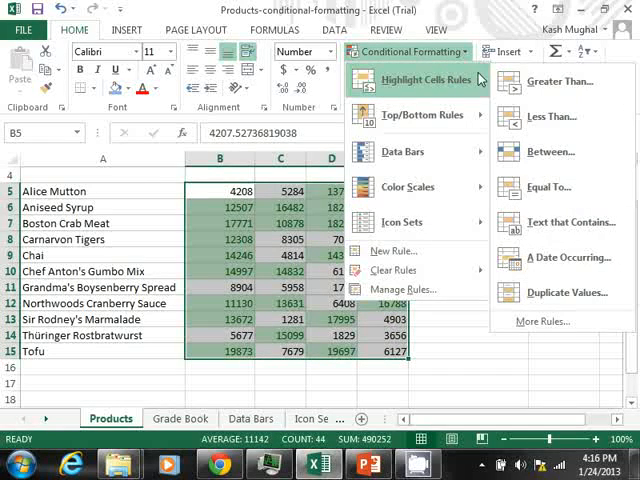
mouse_move(553, 117)
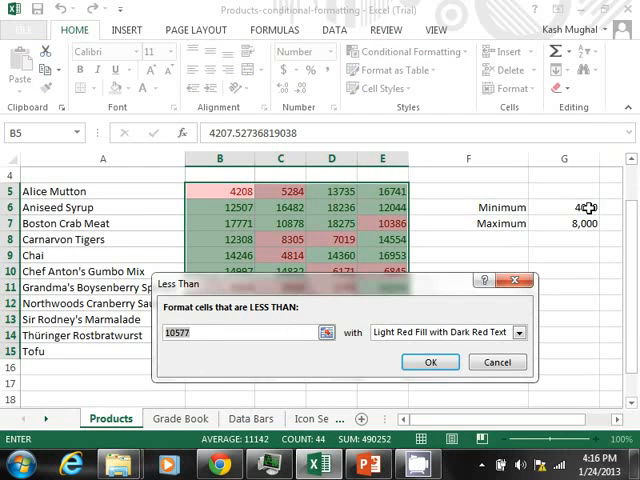
click(585, 207)
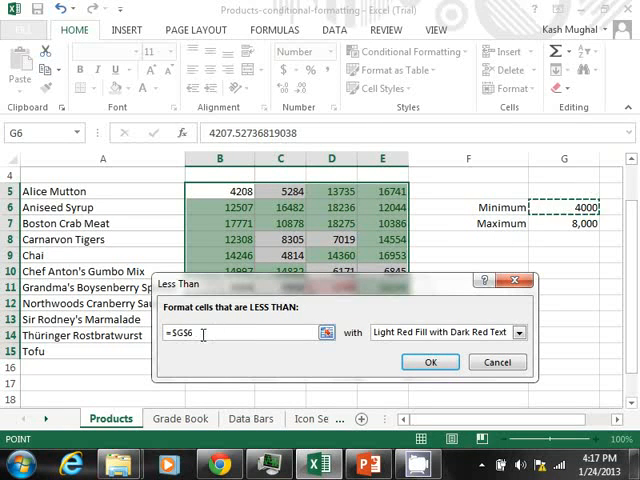
mouse_move(256, 347)
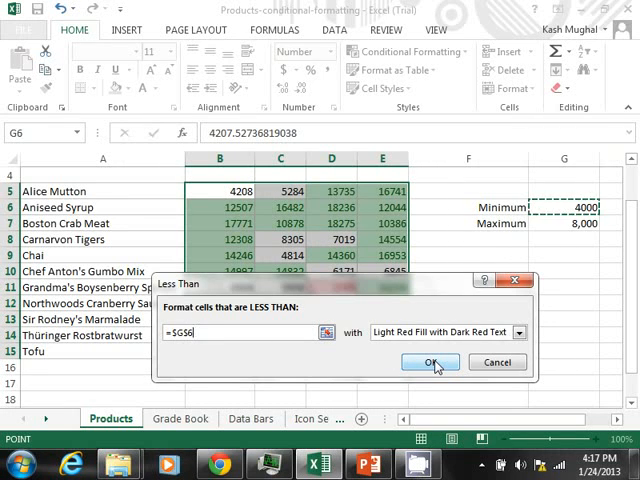
click(429, 362)
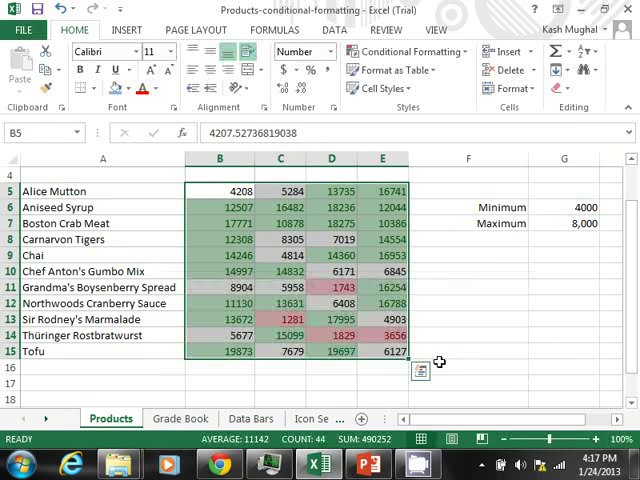
mouse_move(517, 320)
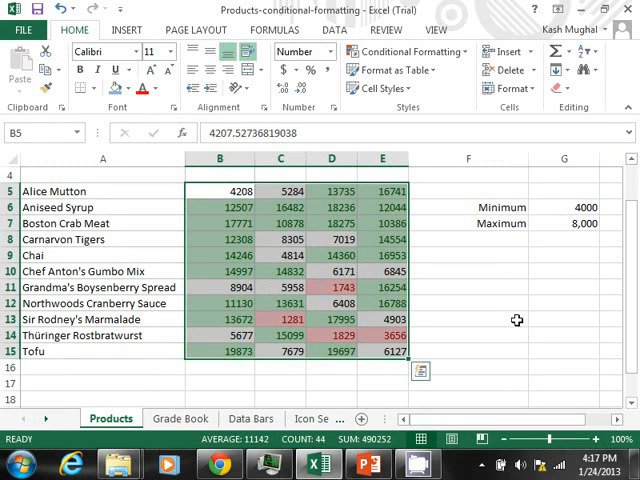
mouse_move(498, 321)
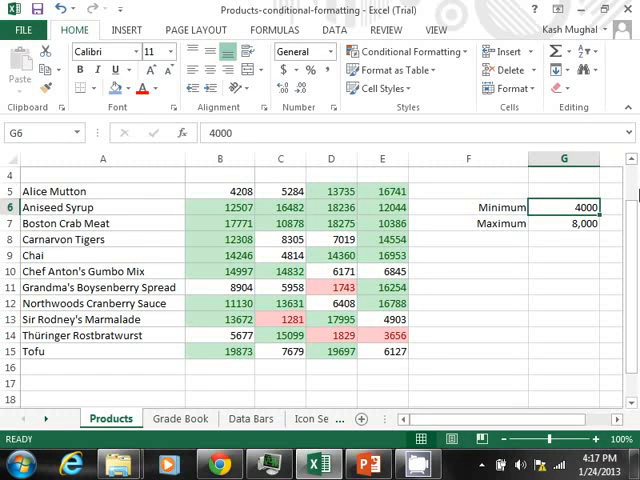
Change the Minimum threshold in G6 from 4000 to 2000 and reselect G6.
text(200)
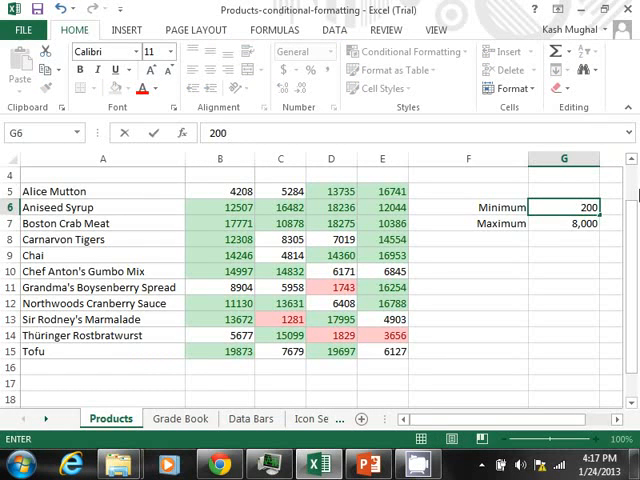
text(2000)
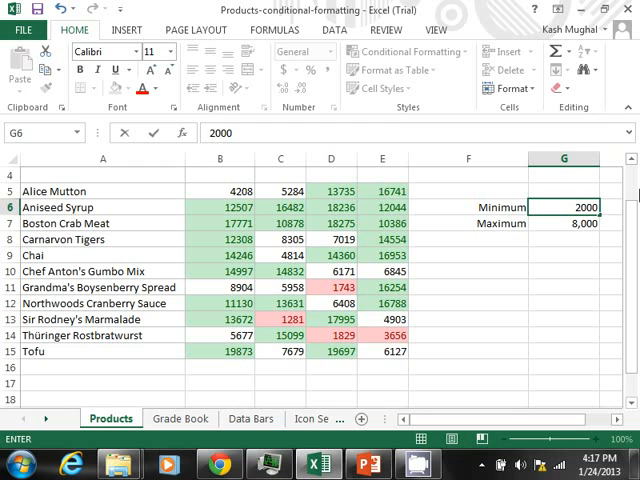
click(563, 223)
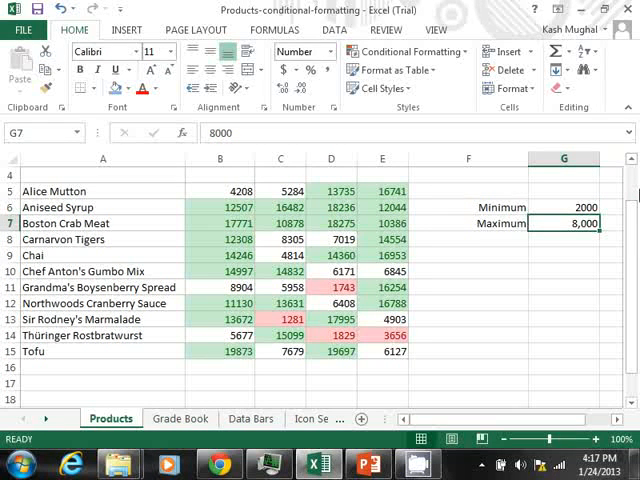
click(563, 207)
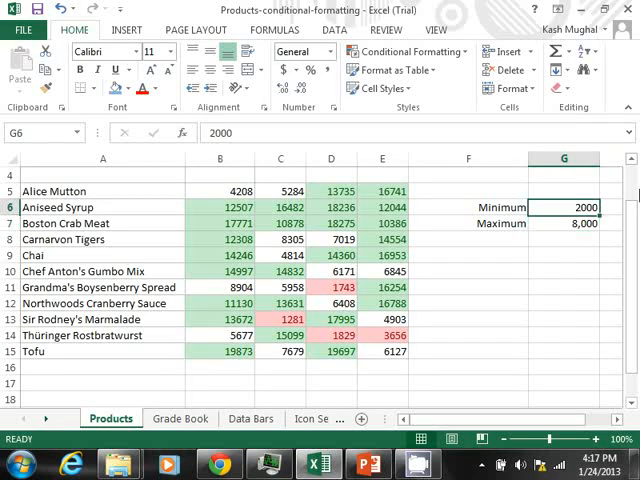
click(467, 383)
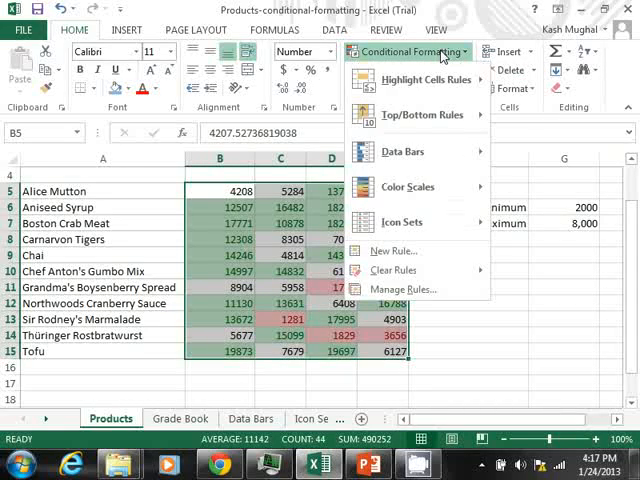
mouse_move(393, 271)
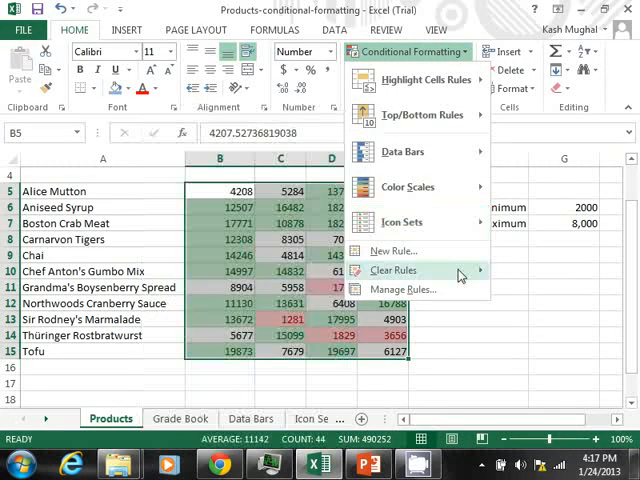
Clear all conditional formatting rules from the selected sales figures B5:E15.
click(394, 270)
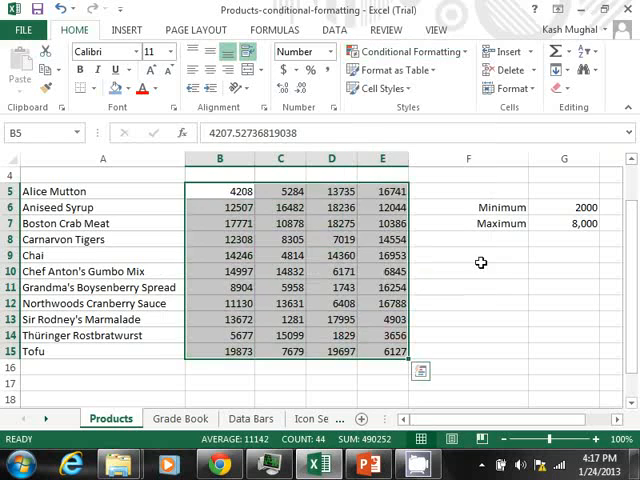
click(467, 271)
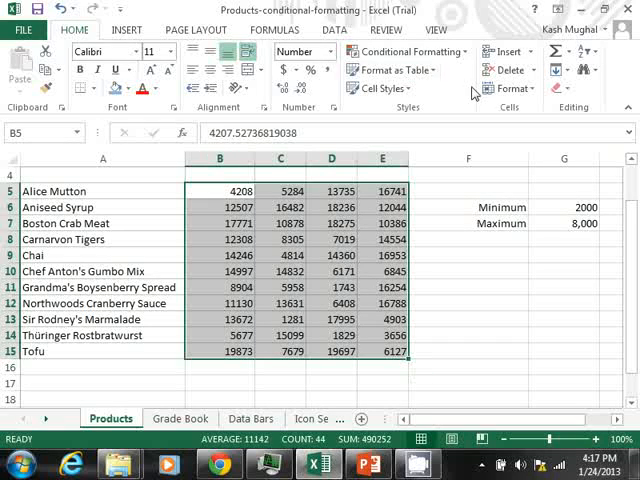
Add a Less Than rule using =$G$6 with Light Red Fill and Dark Red Text.
click(407, 51)
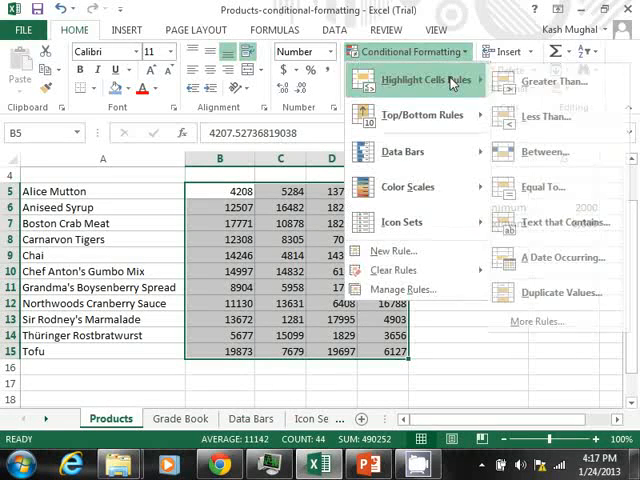
click(556, 117)
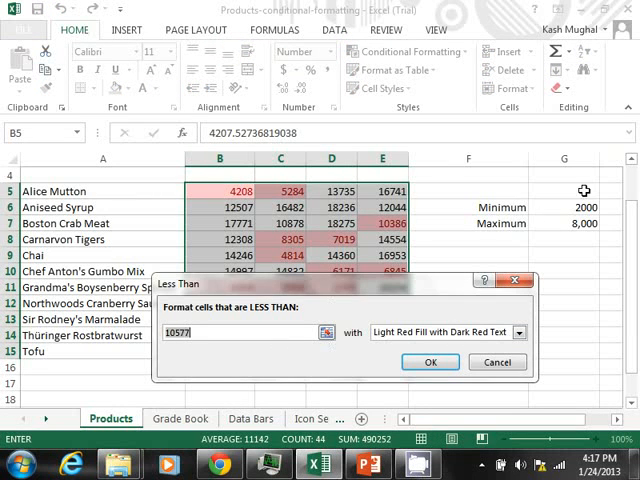
click(584, 207)
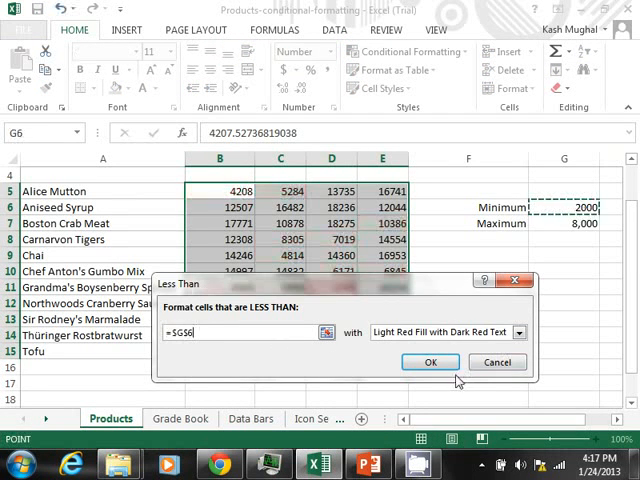
click(430, 362)
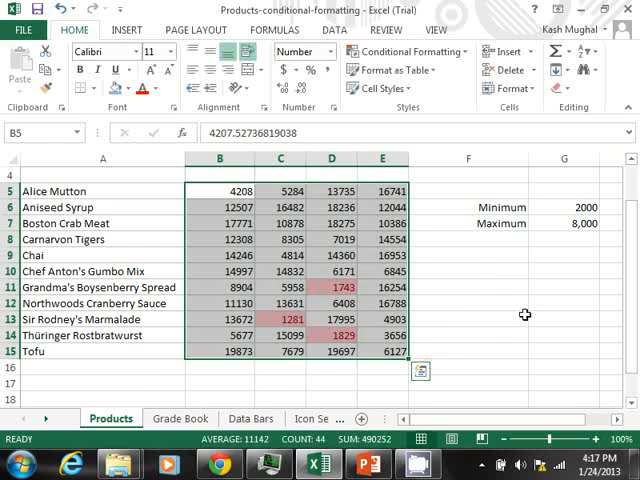
click(467, 319)
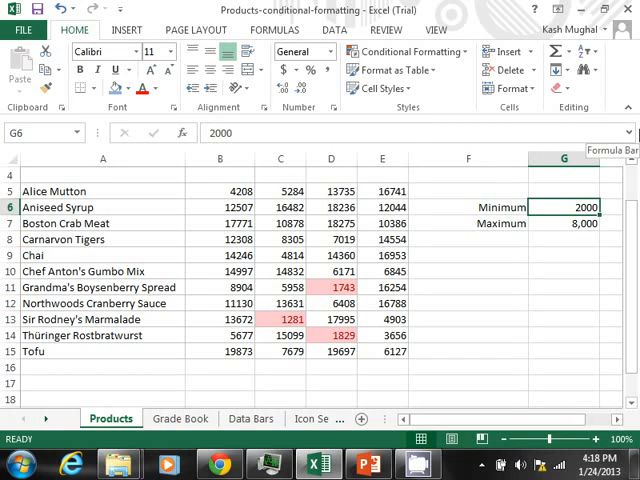
Change the Minimum in G6 to 5000, then 4000, and deselect the cell.
text(5000)
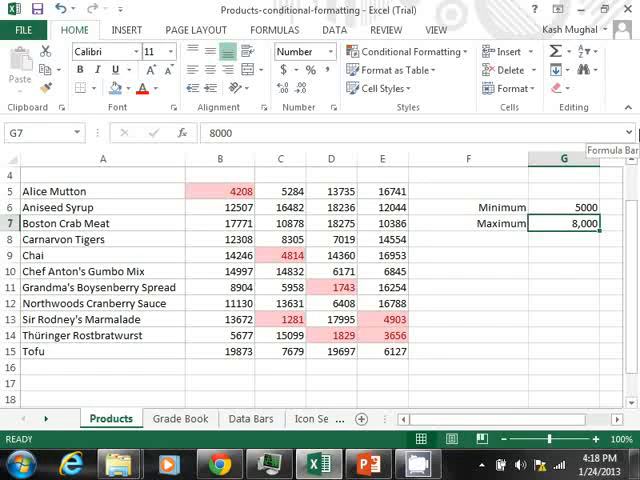
click(563, 207)
text(4000)
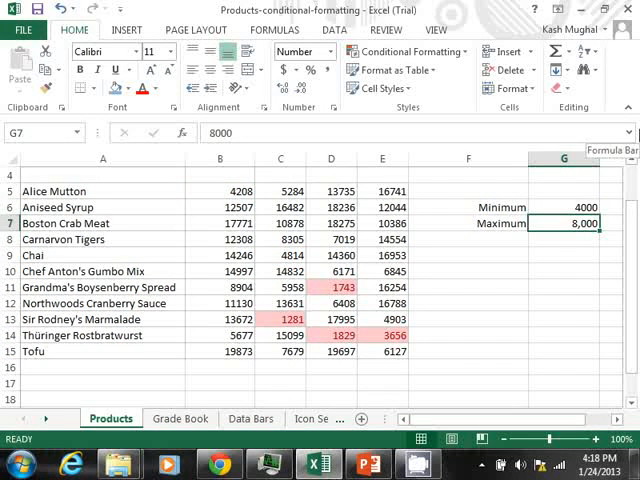
mouse_move(552, 255)
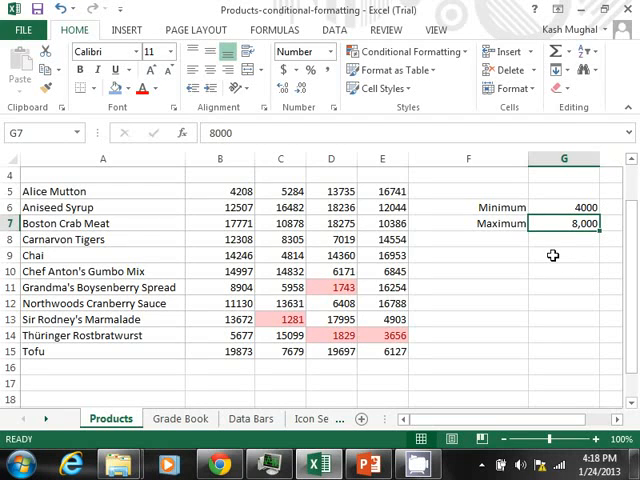
mouse_move(525, 276)
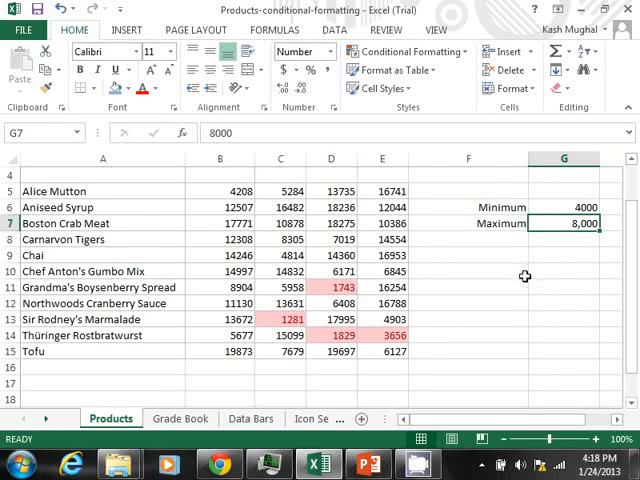
mouse_move(517, 267)
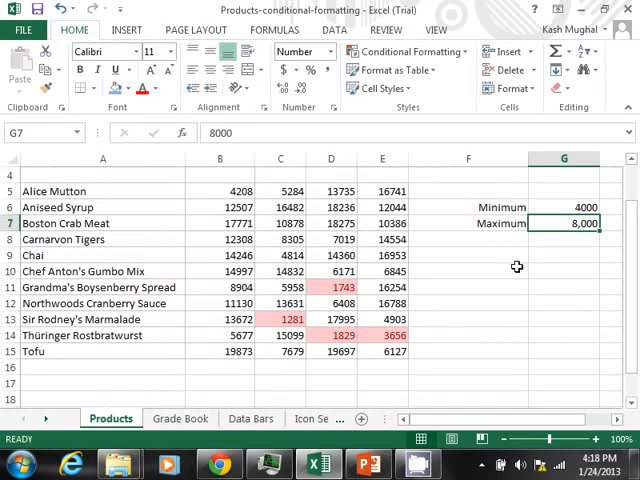
click(467, 223)
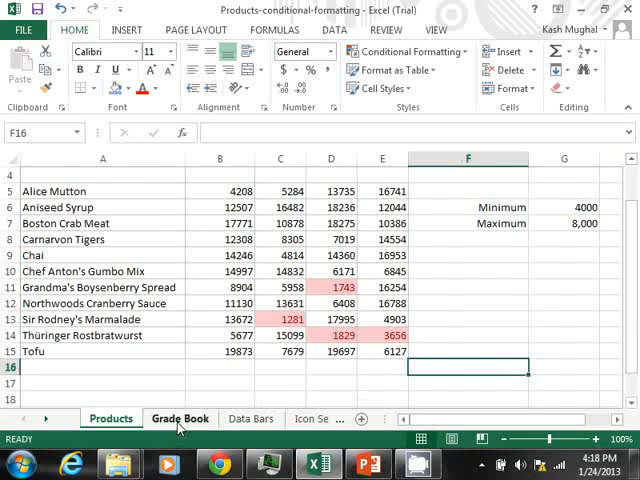
Show the Top/Bottom Rules agenda slide, then return to Excel's Grade Book sheet.
click(365, 463)
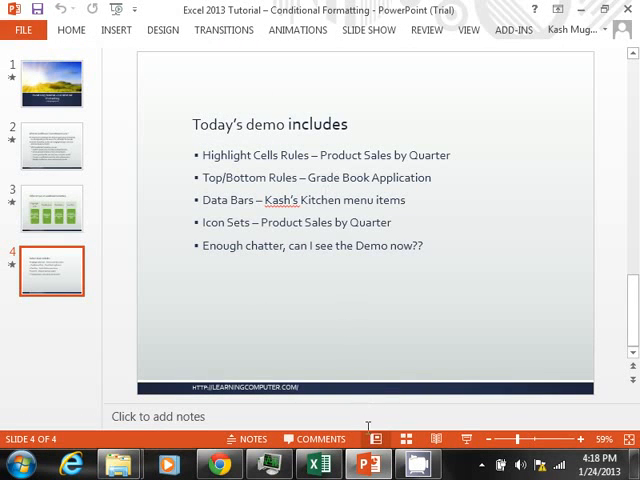
mouse_move(318, 463)
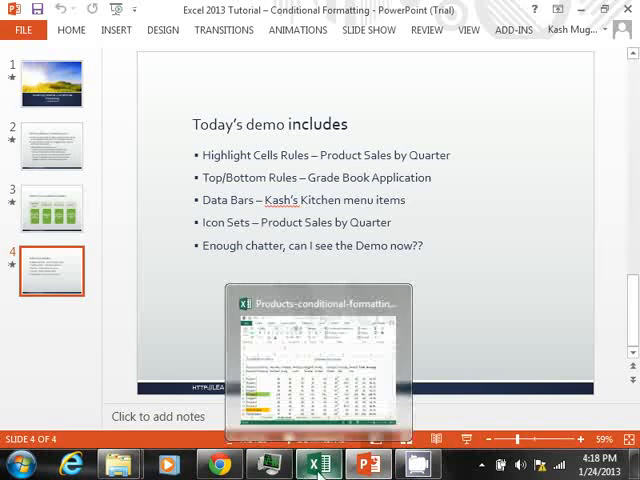
click(320, 360)
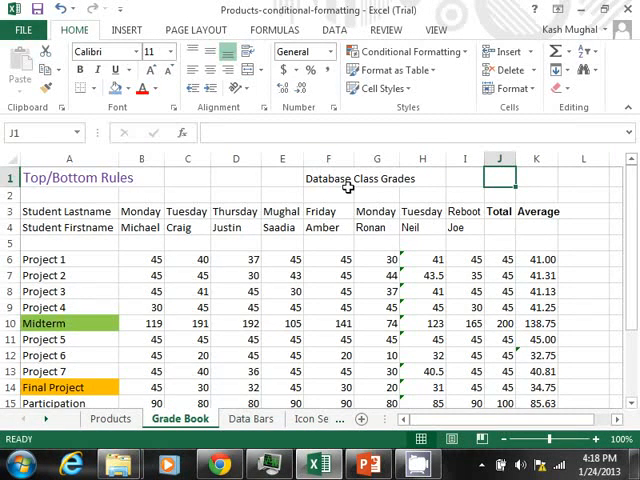
click(328, 178)
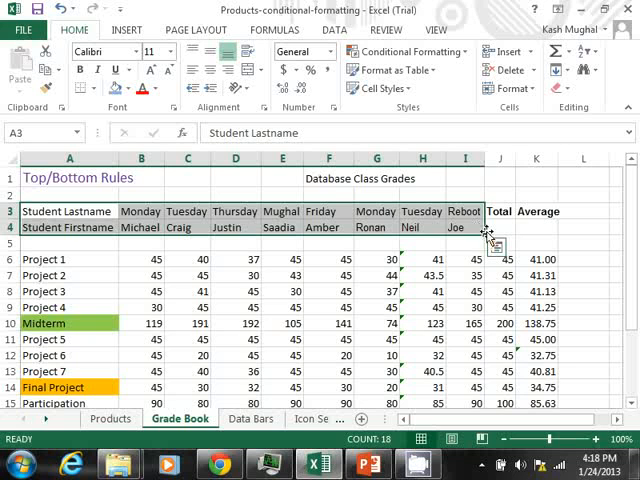
click(498, 211)
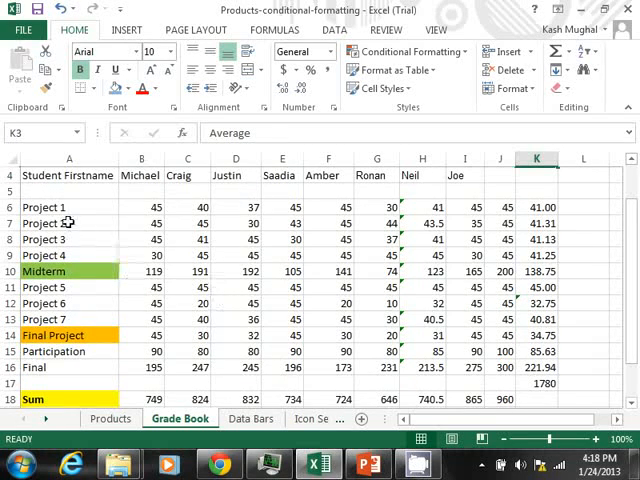
click(69, 207)
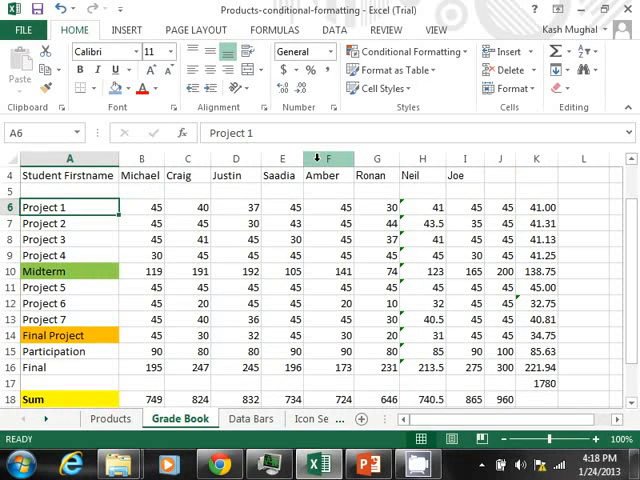
drag(69, 207, 236, 207)
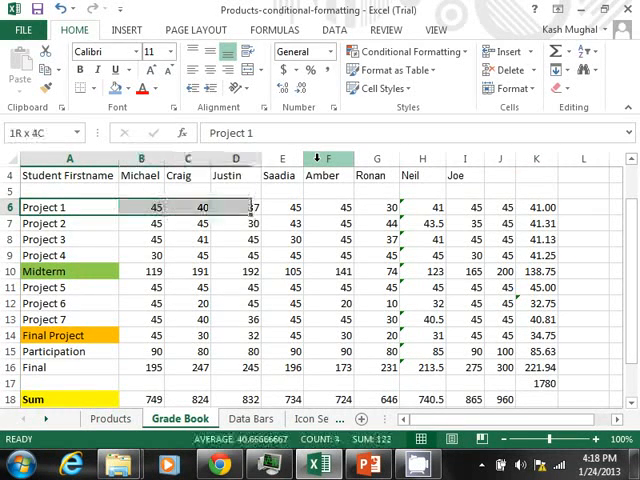
drag(140, 207, 536, 207)
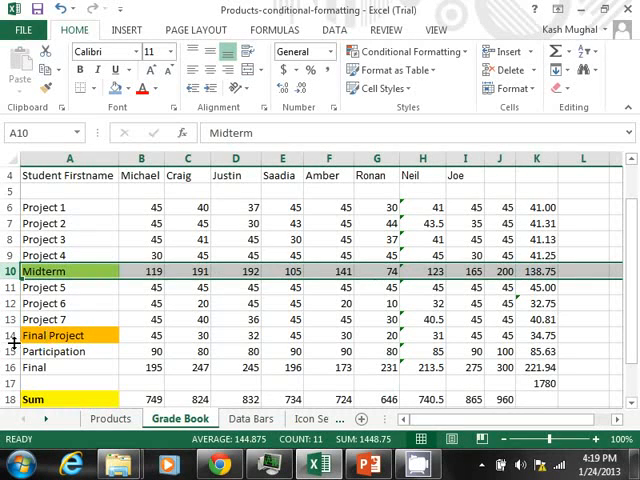
click(52, 335)
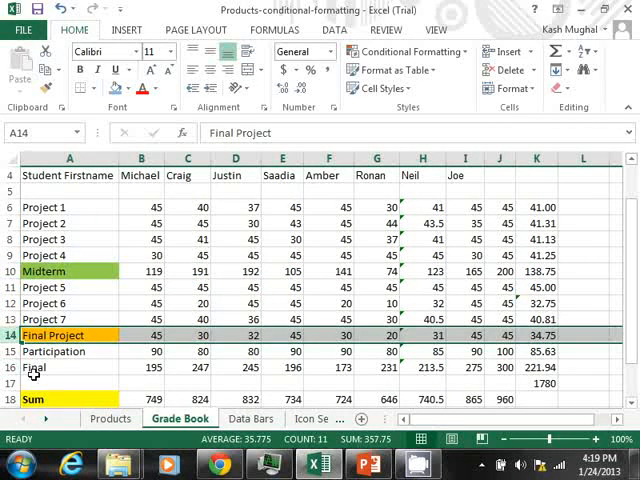
scroll(down, 3)
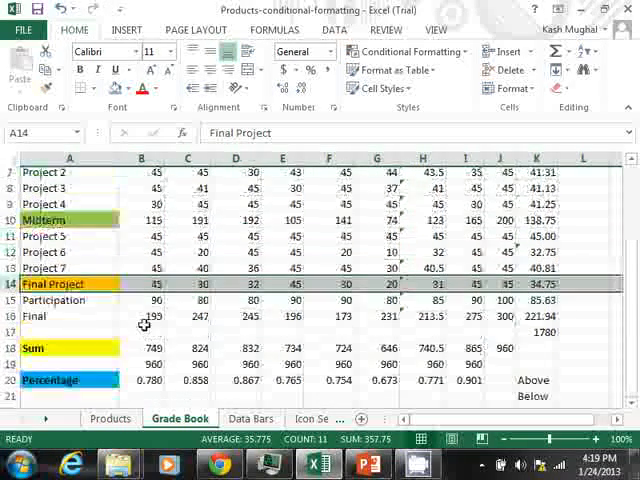
scroll(up, 3)
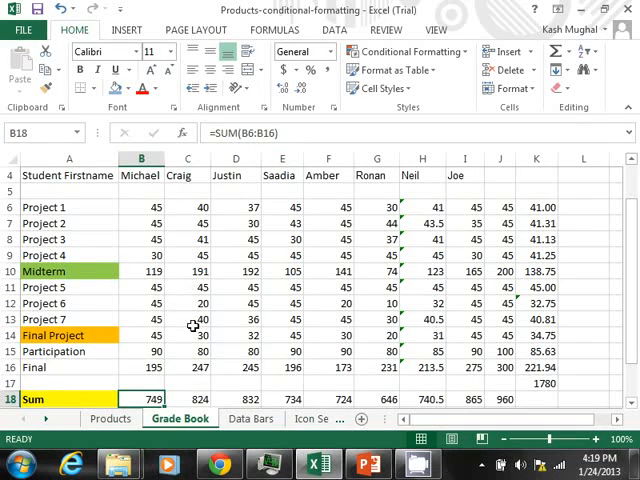
scroll(down, 3)
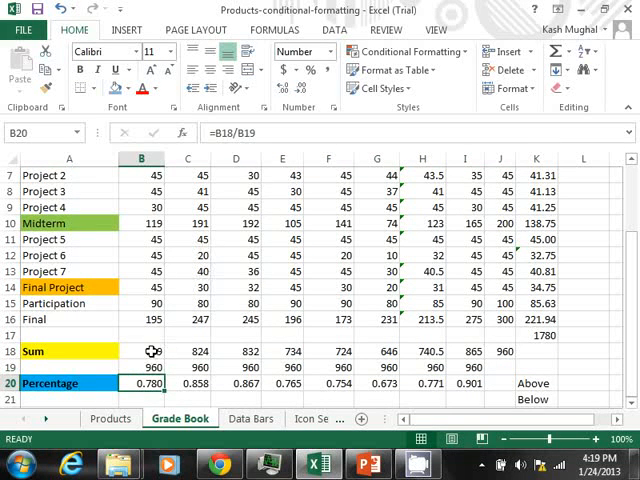
click(141, 367)
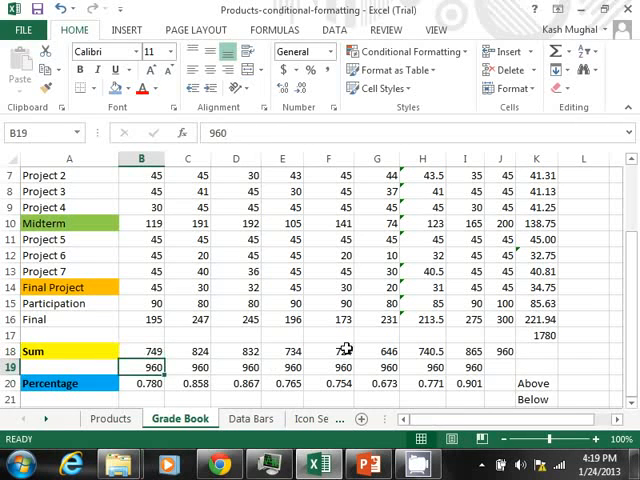